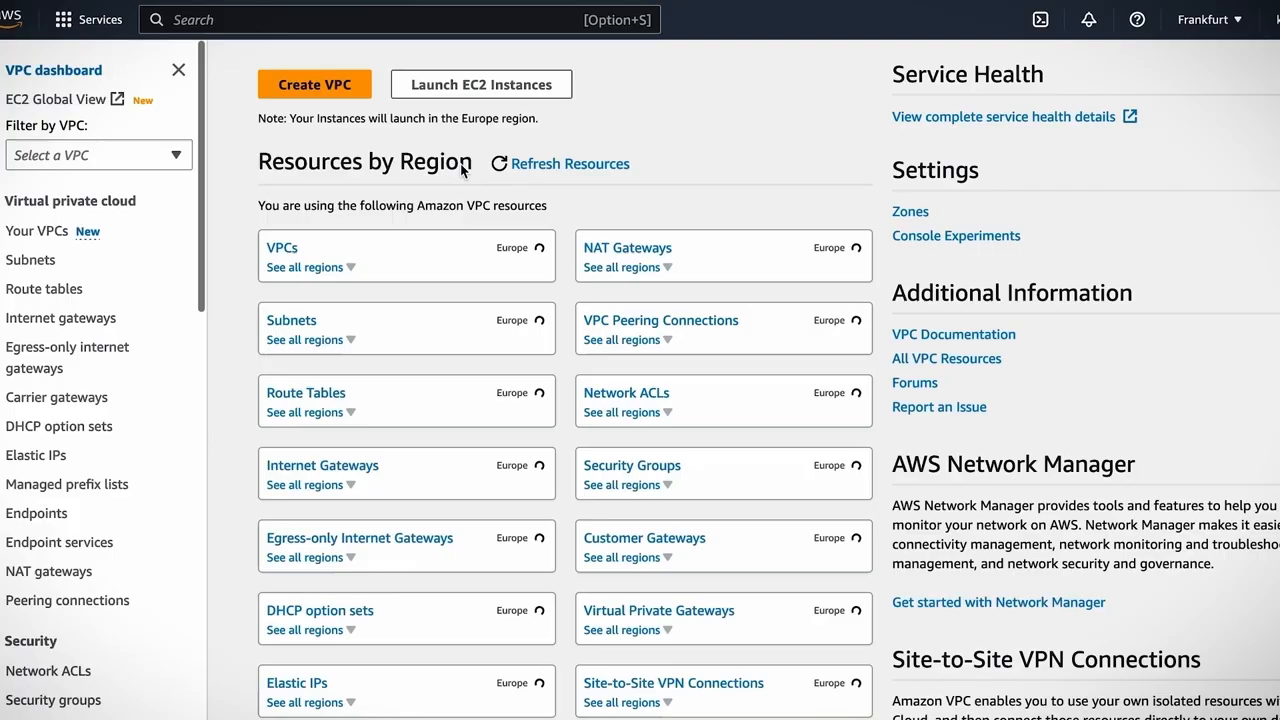
Navigate the EC2 dashboard toward the 2048 instance to start an Instance Connect session.
click(481, 84)
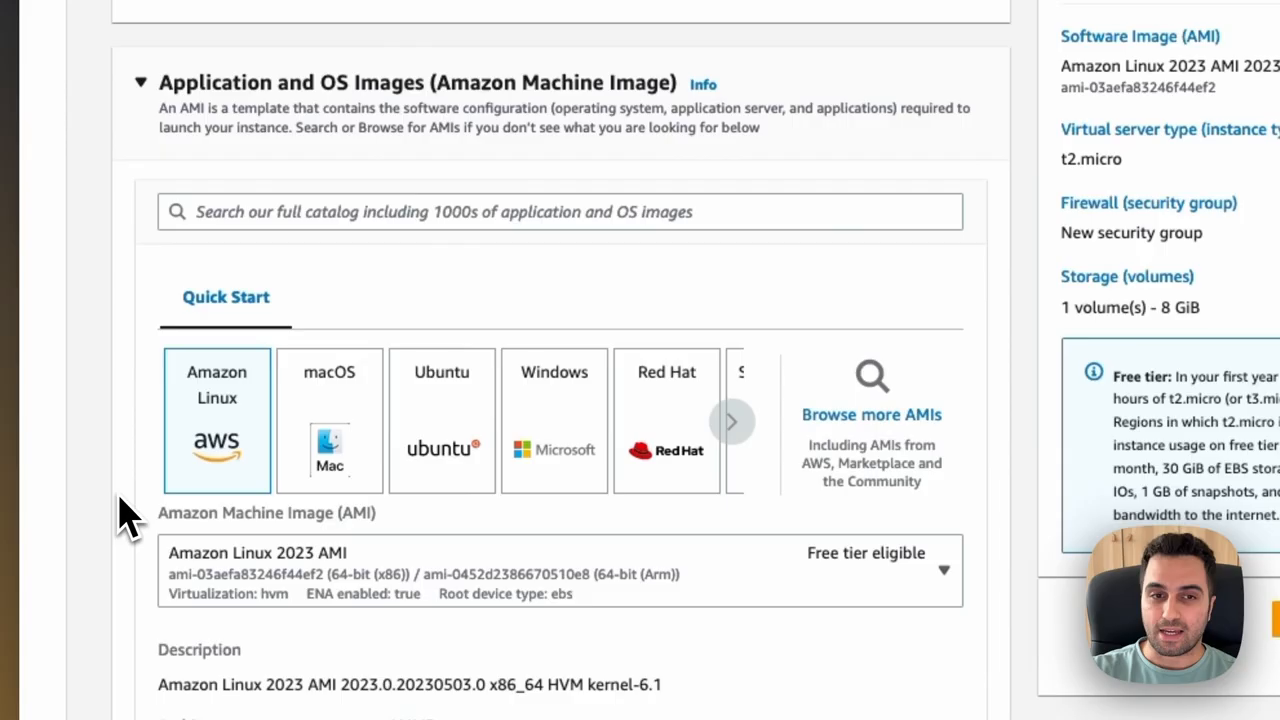
scroll(down, 3)
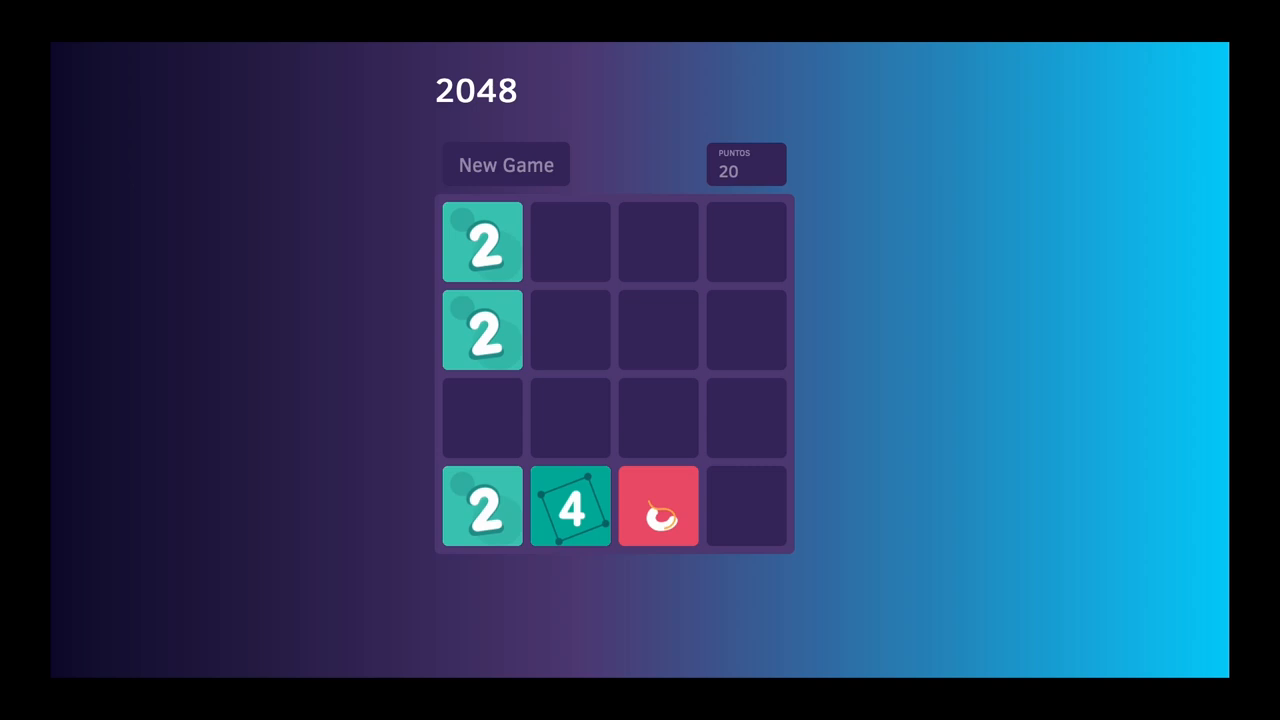
key(ArrowRight)
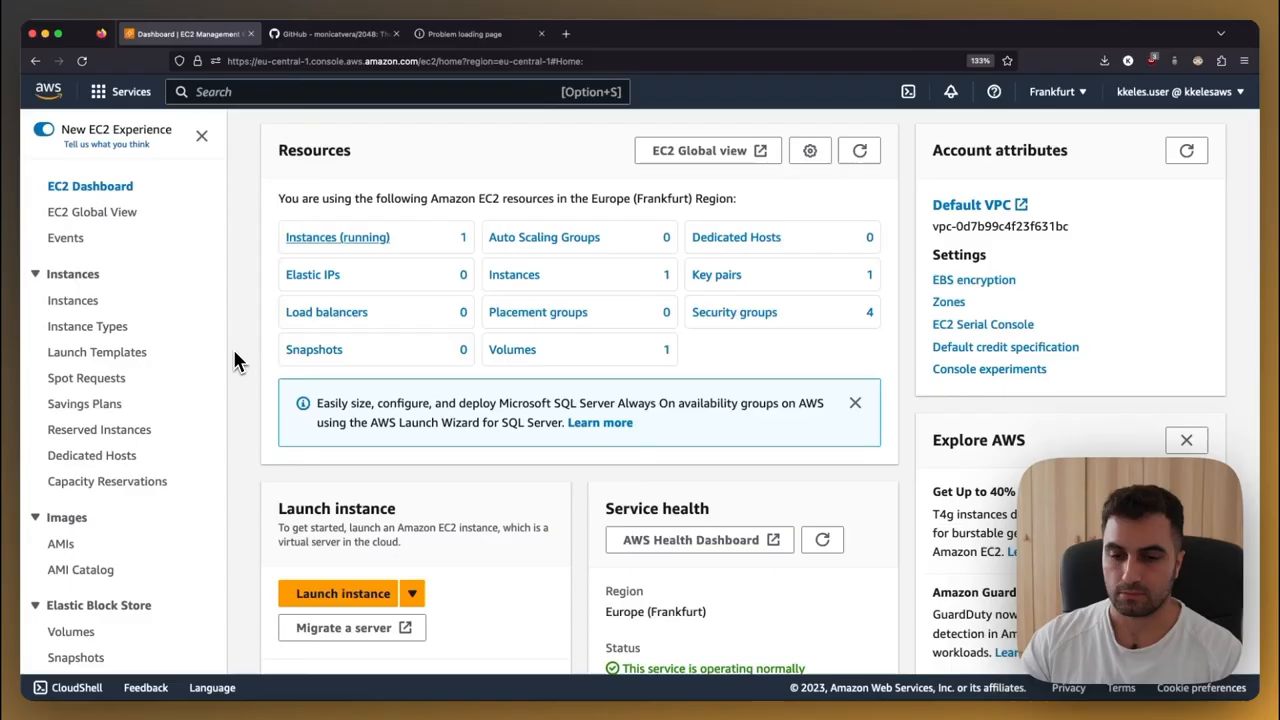
mouse_move(262, 287)
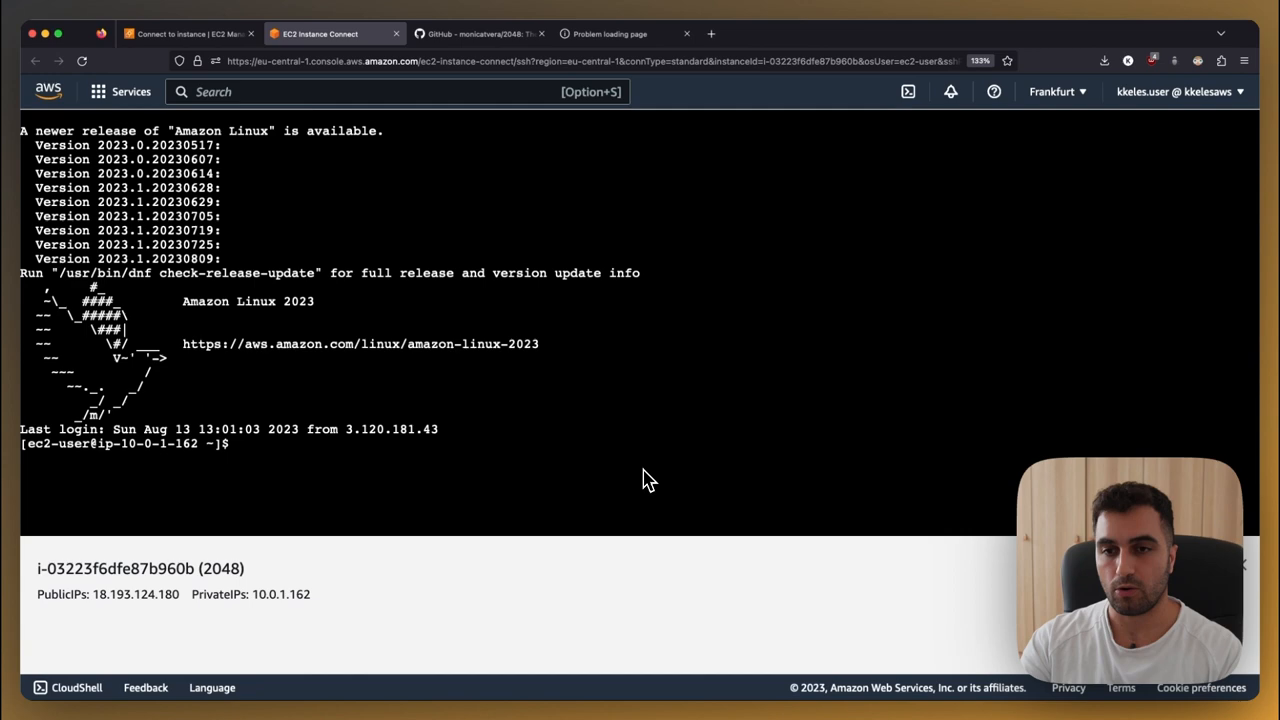
Run sudo dnf install nodejs (with nginx and git) and wait for Complete!
text(sudo dnf install nodejs)
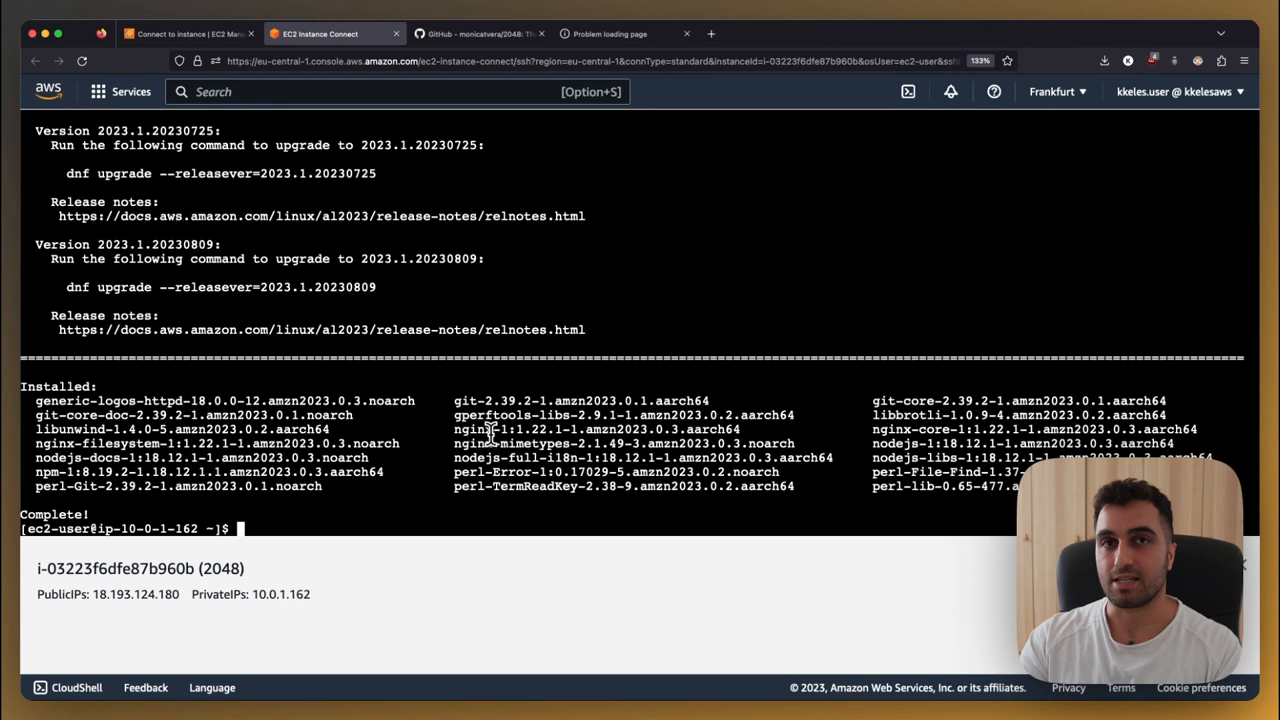
Check nginx status, start it, enable it at boot with systemctl, and re-check status.
text(sudo syst)
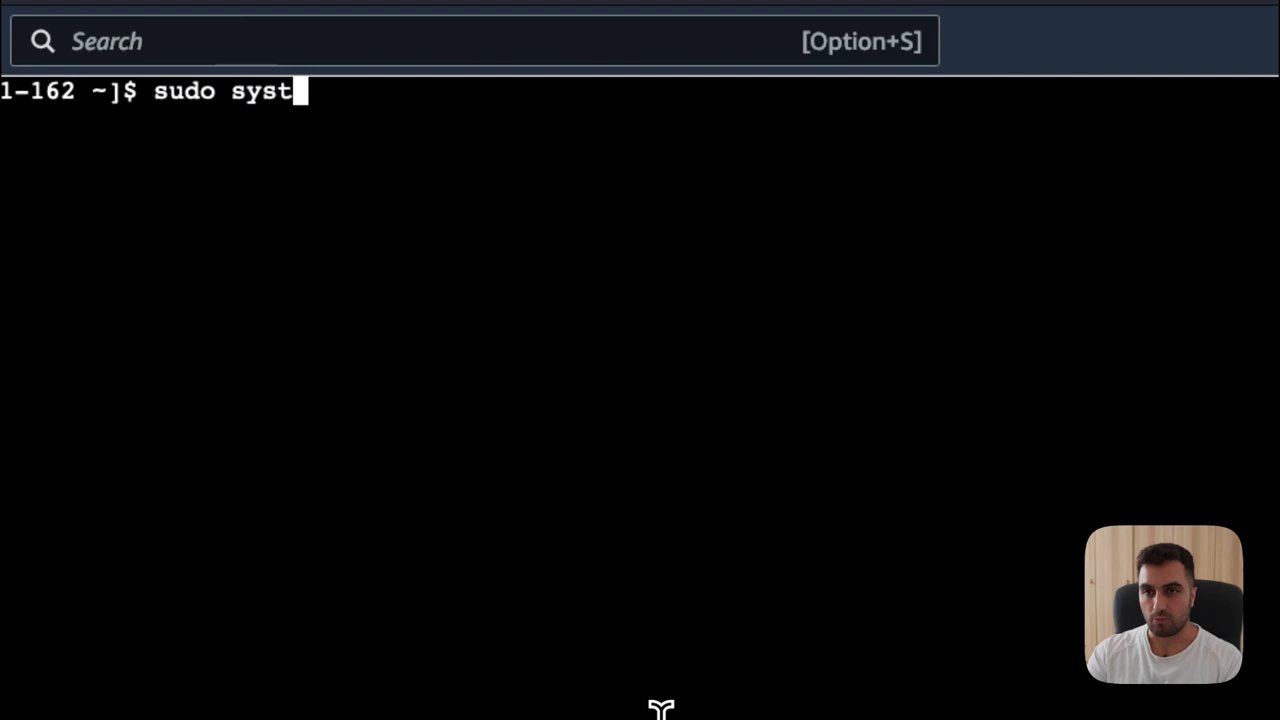
text(emctl status nginx)
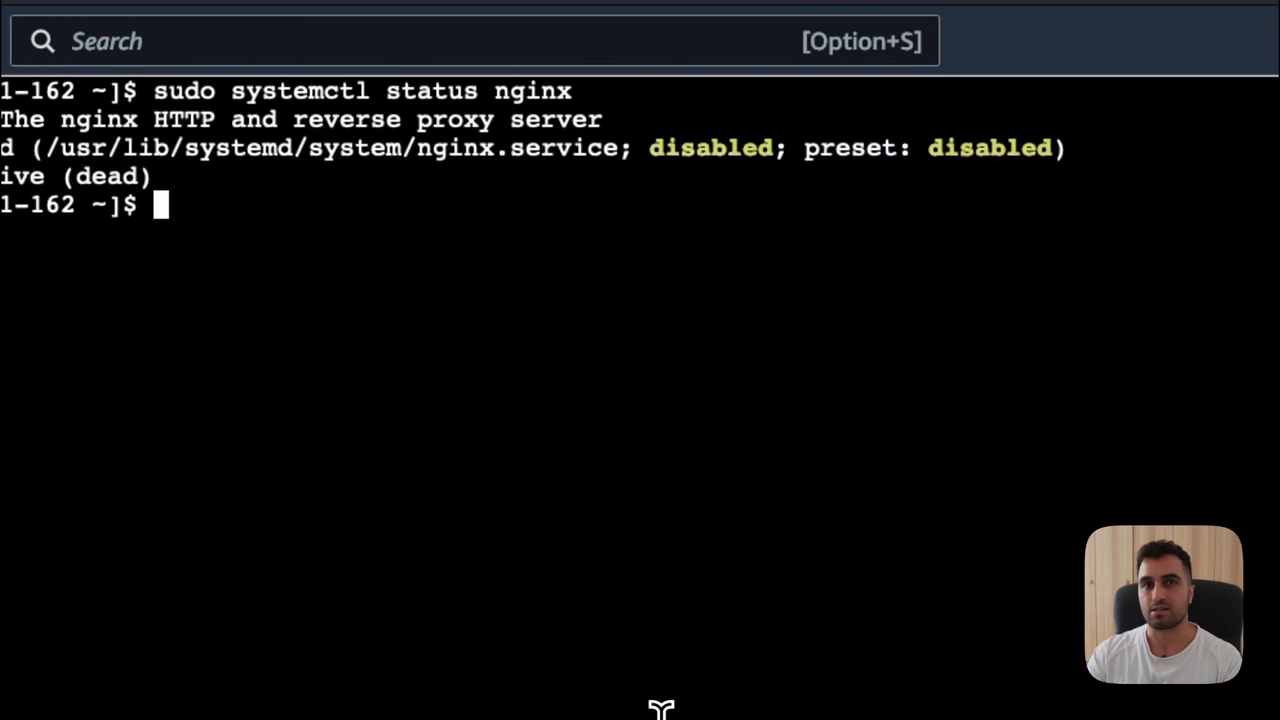
text(sudo systemctl start nginx)
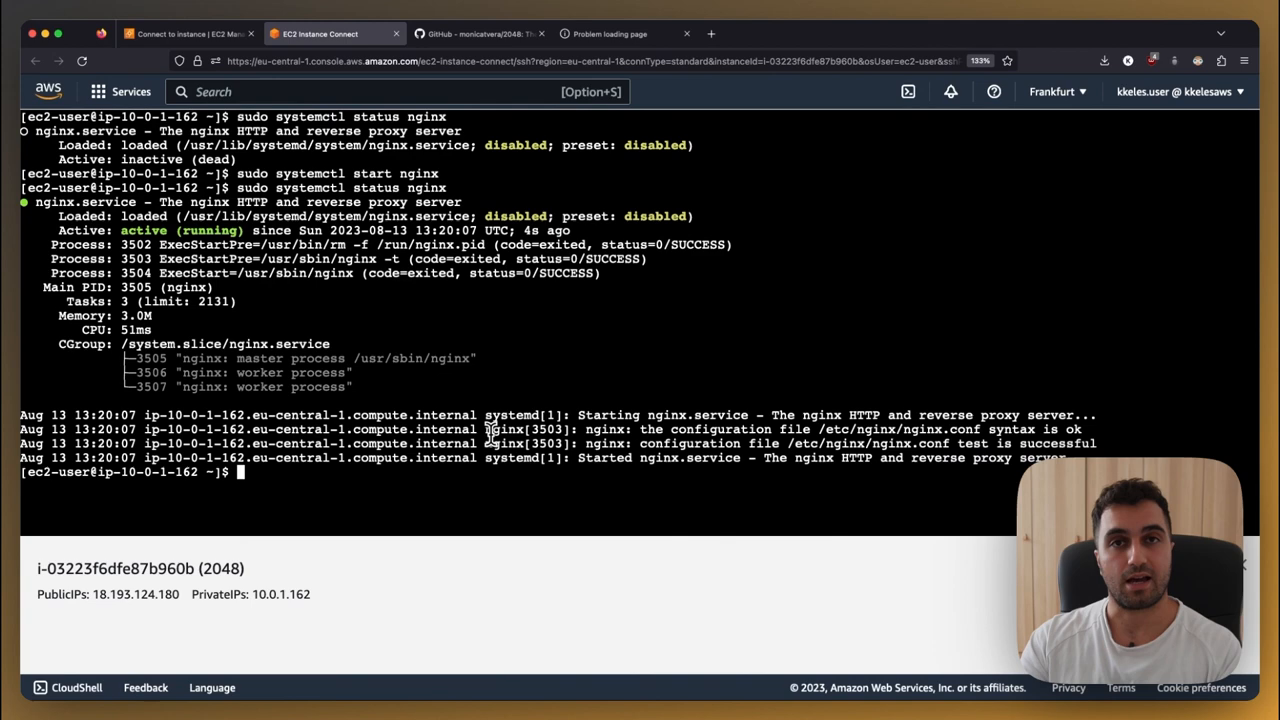
text(sudo systemctl enable nginx)
text(sudo systemctl status nginx)
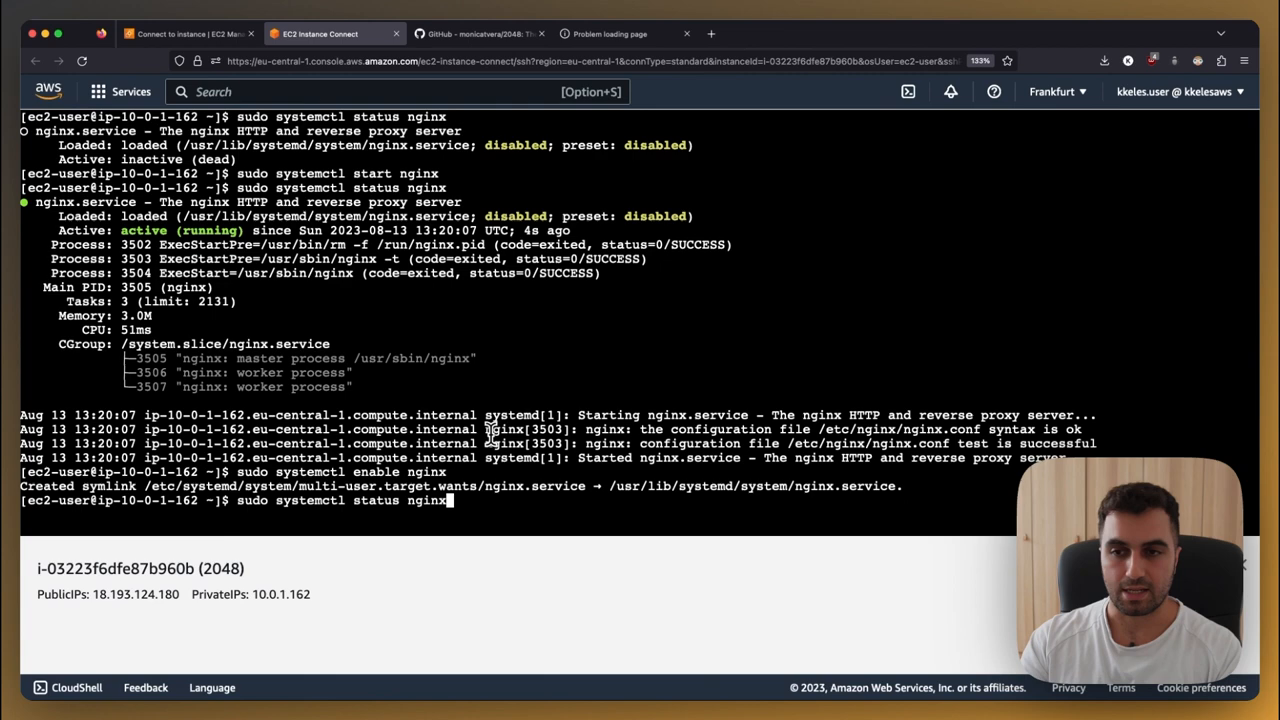
key(Return)
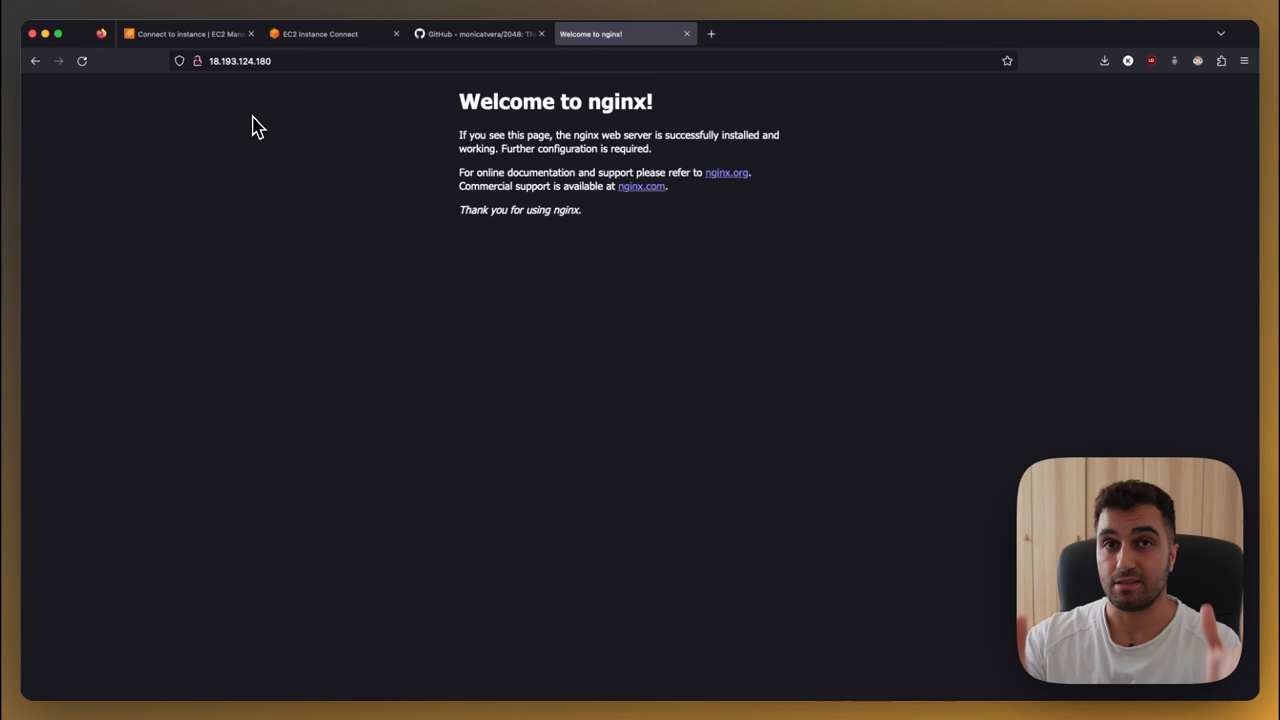
mouse_move(335, 33)
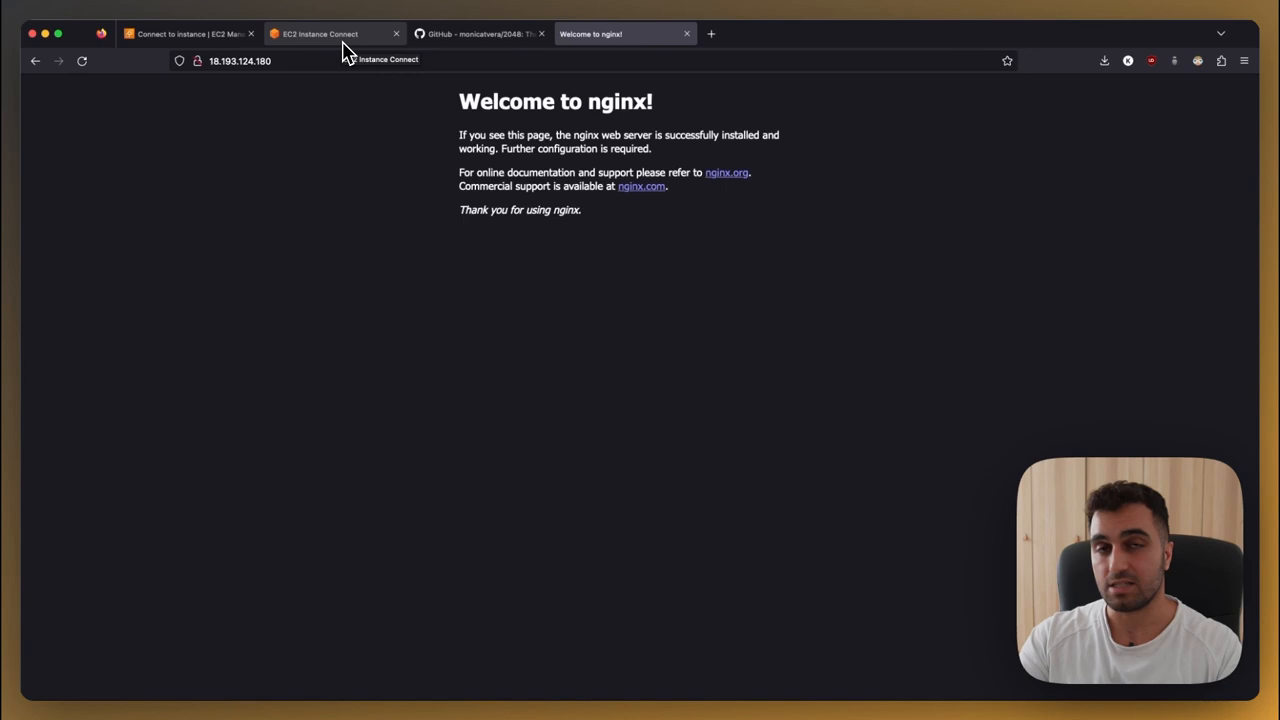
Return from the nginx welcome page to the EC2 Instance Connect terminal tab.
click(320, 33)
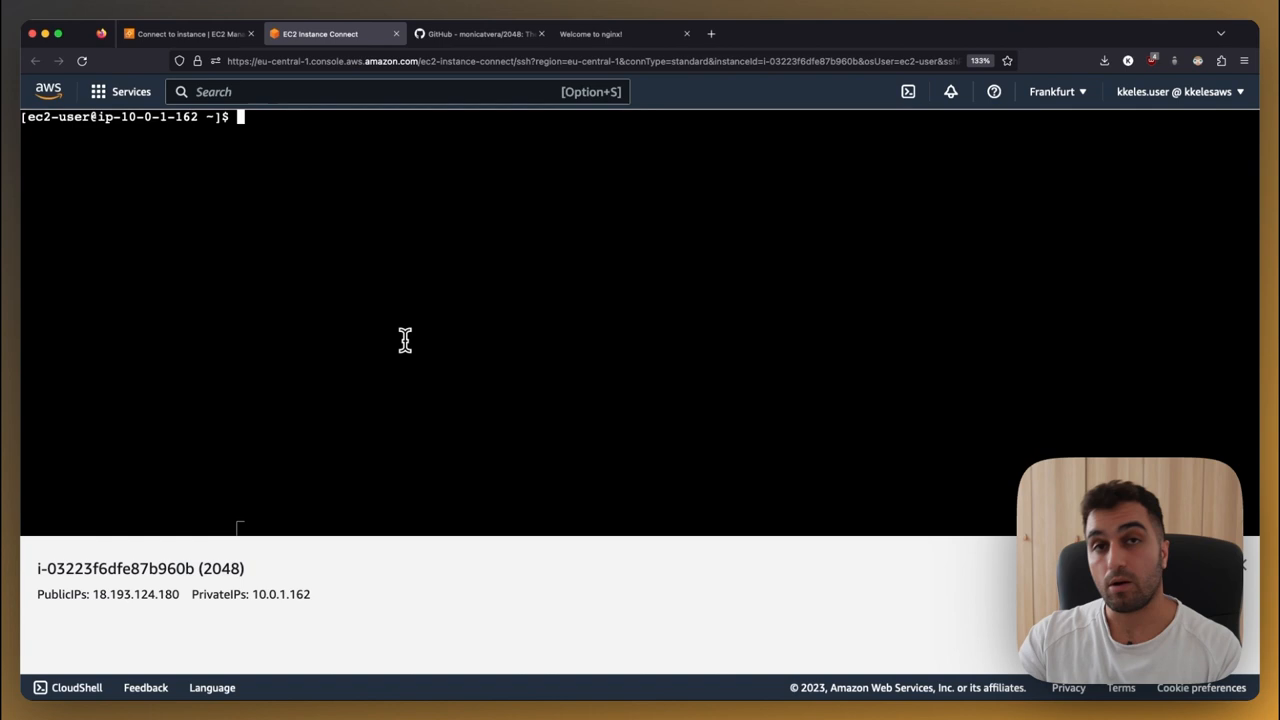
Go to /usr/share/nginx/html and remove its stock files with sudo rm -rf *.
text(cd /usr/share/nginx/html)
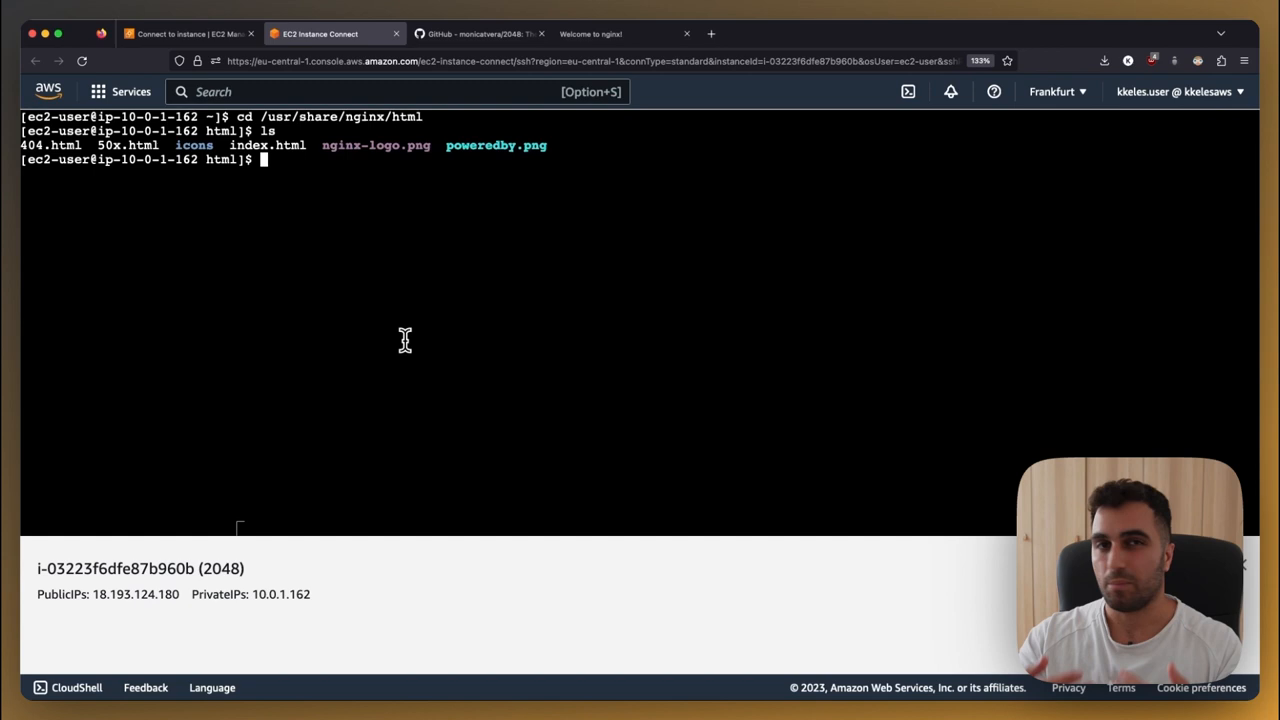
text(sudo rm -rf *)
text(ls)
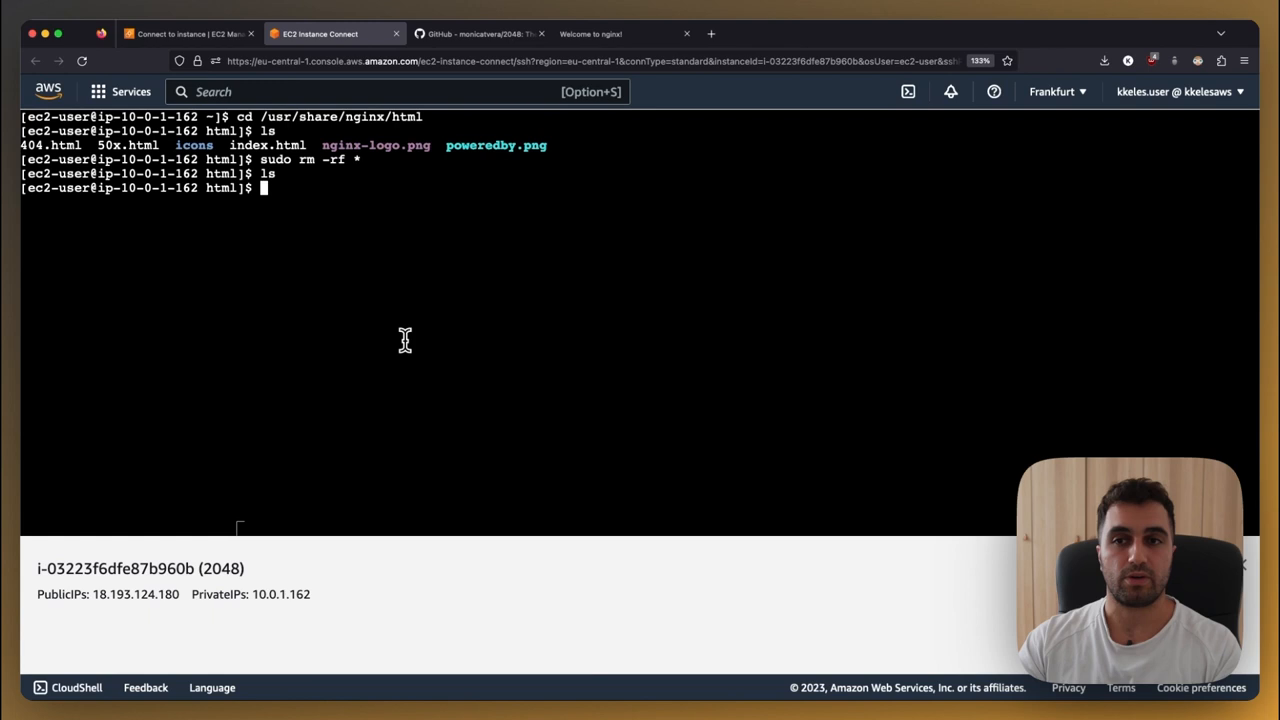
Reload the public IP to see 403 Forbidden, then bring up the monicatvera/2048 repository.
click(590, 33)
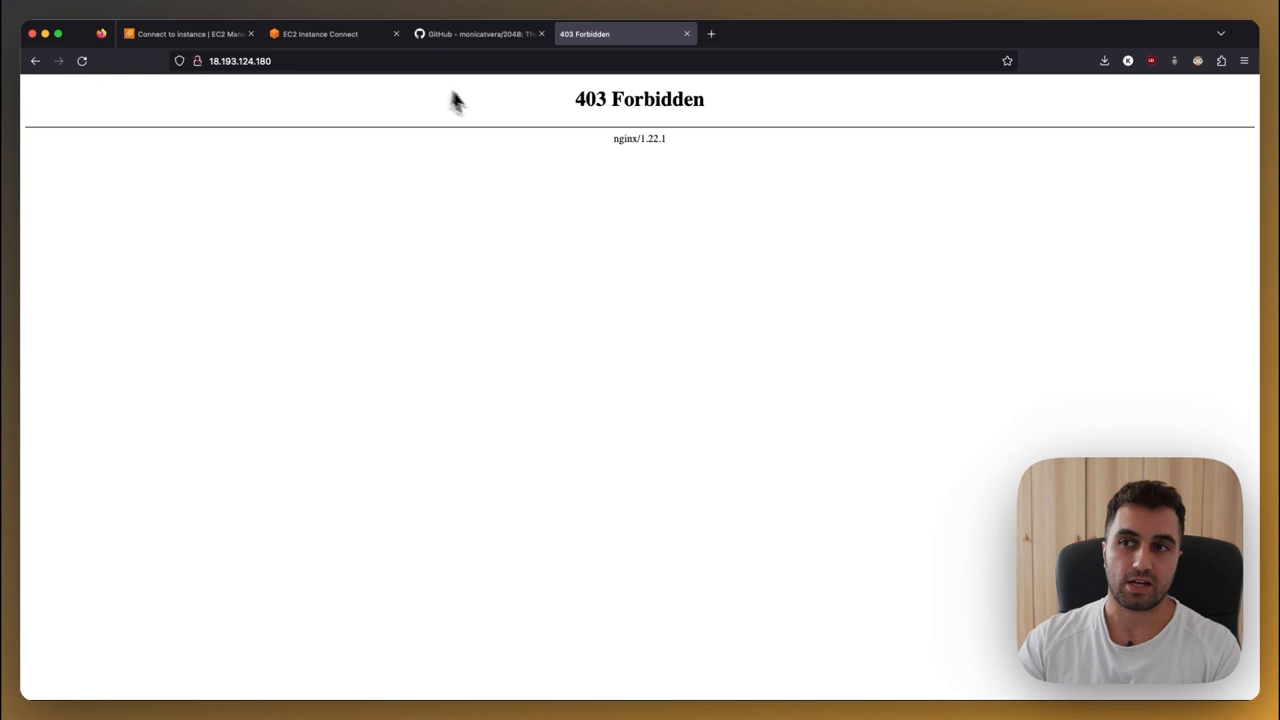
click(185, 33)
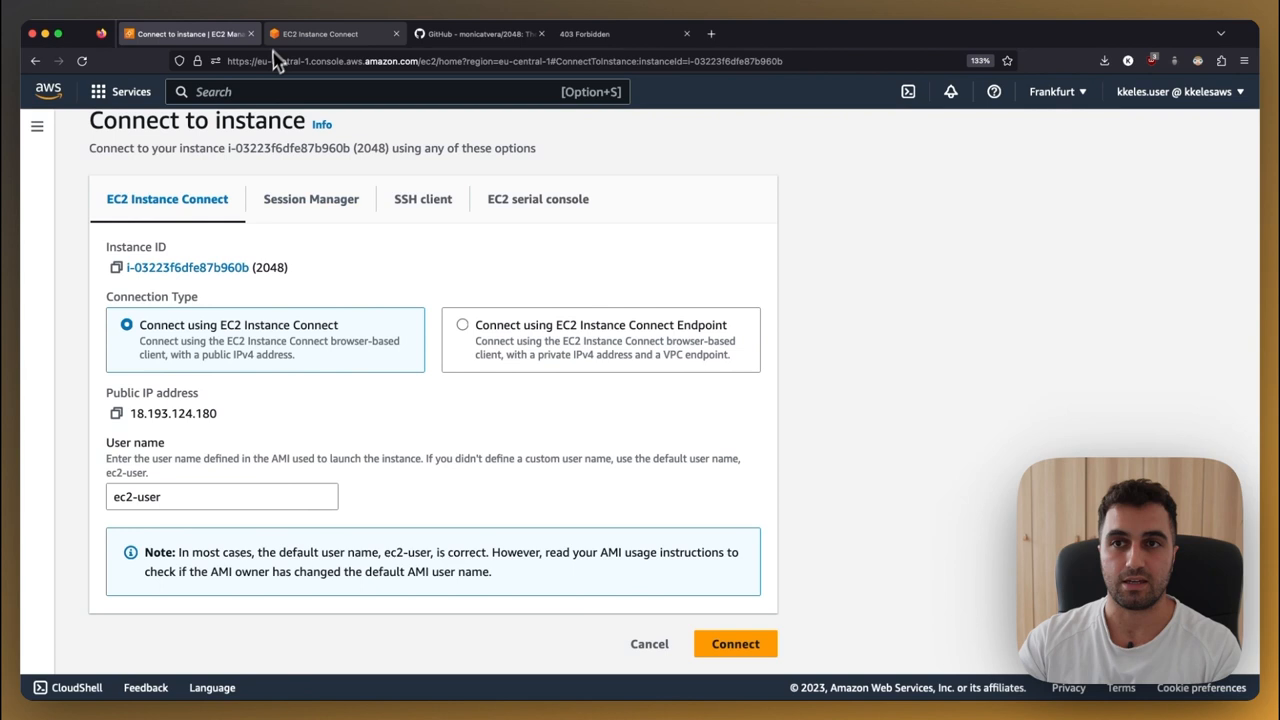
click(735, 643)
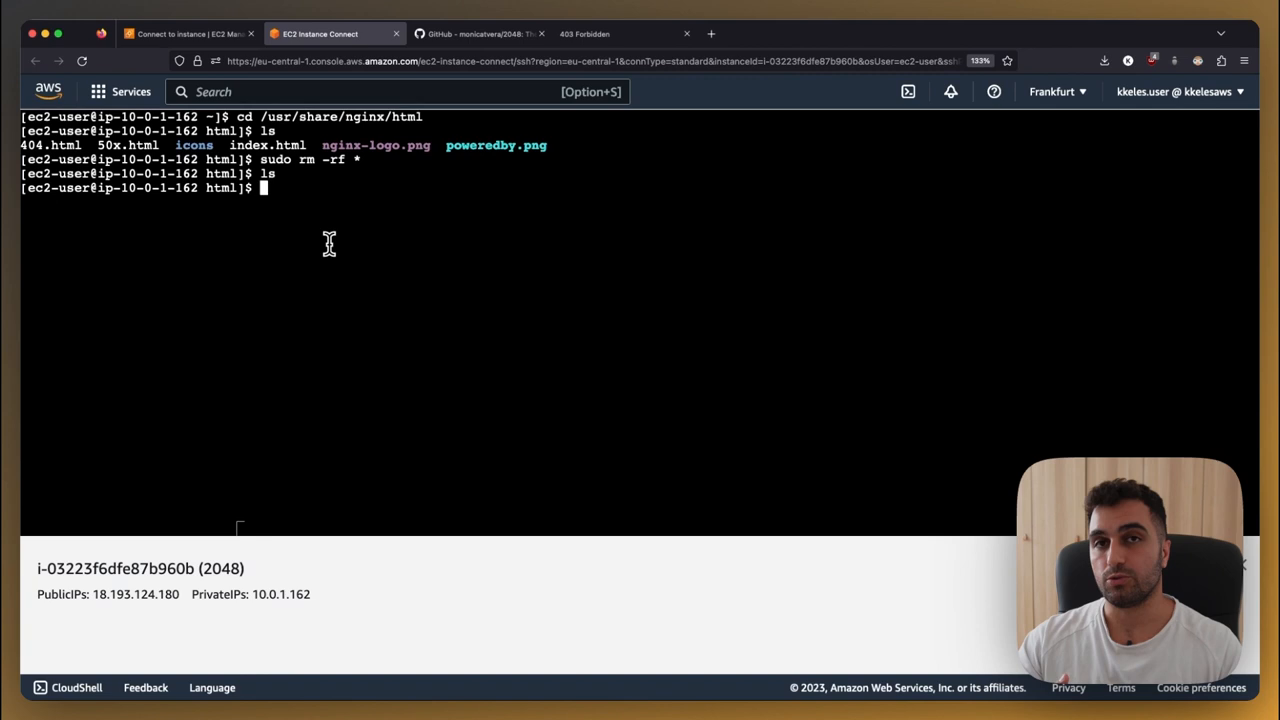
click(478, 33)
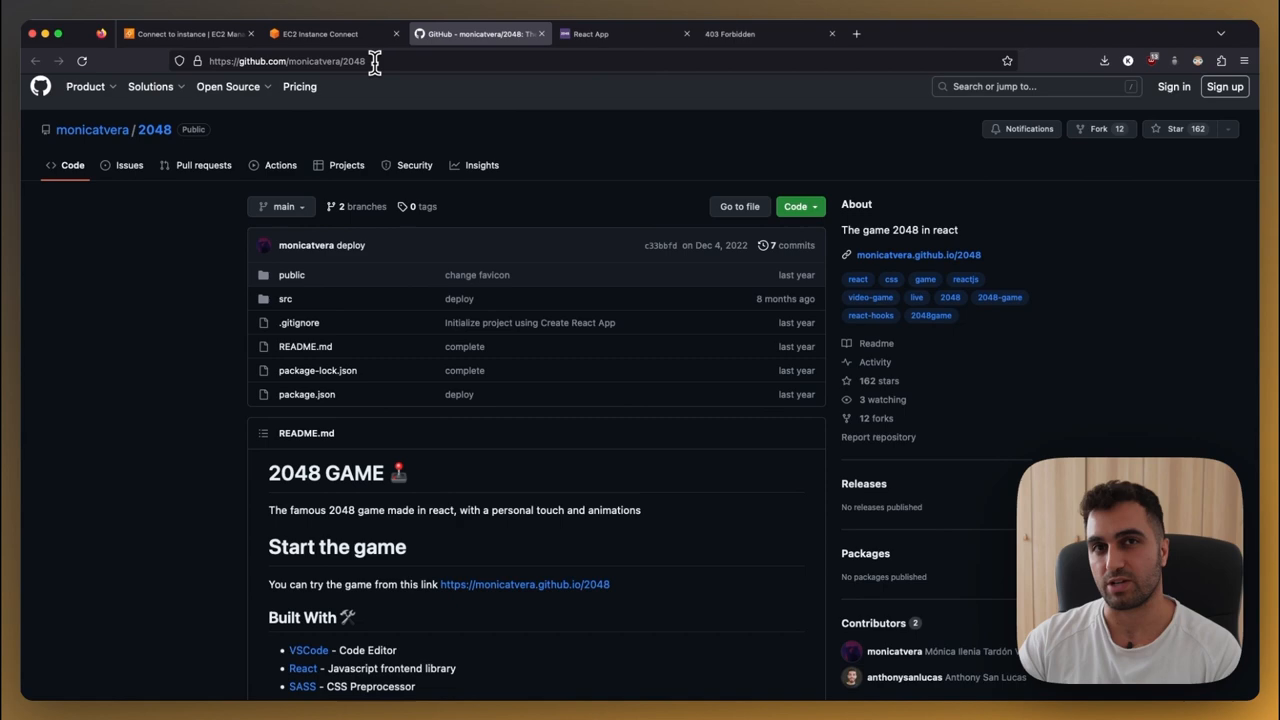
Select the 2048 repository URL in the address bar for cloning on the instance.
click(320, 33)
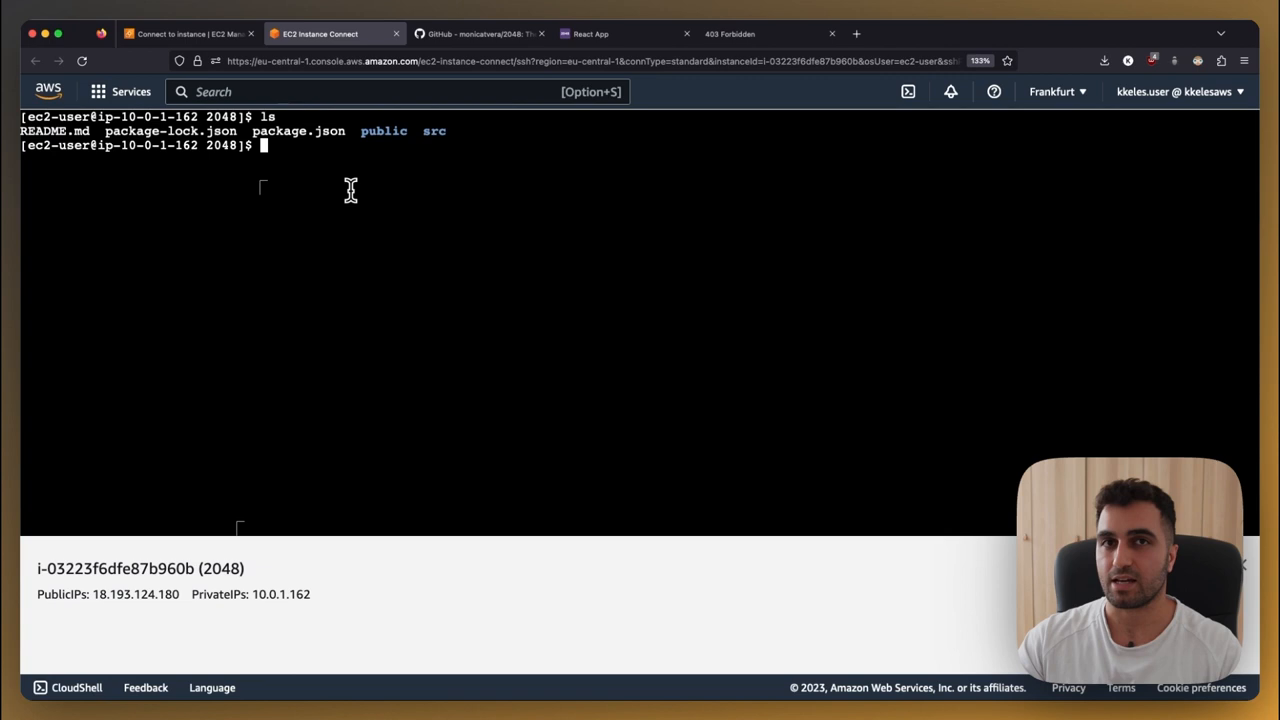
text(sudo nano package.json)
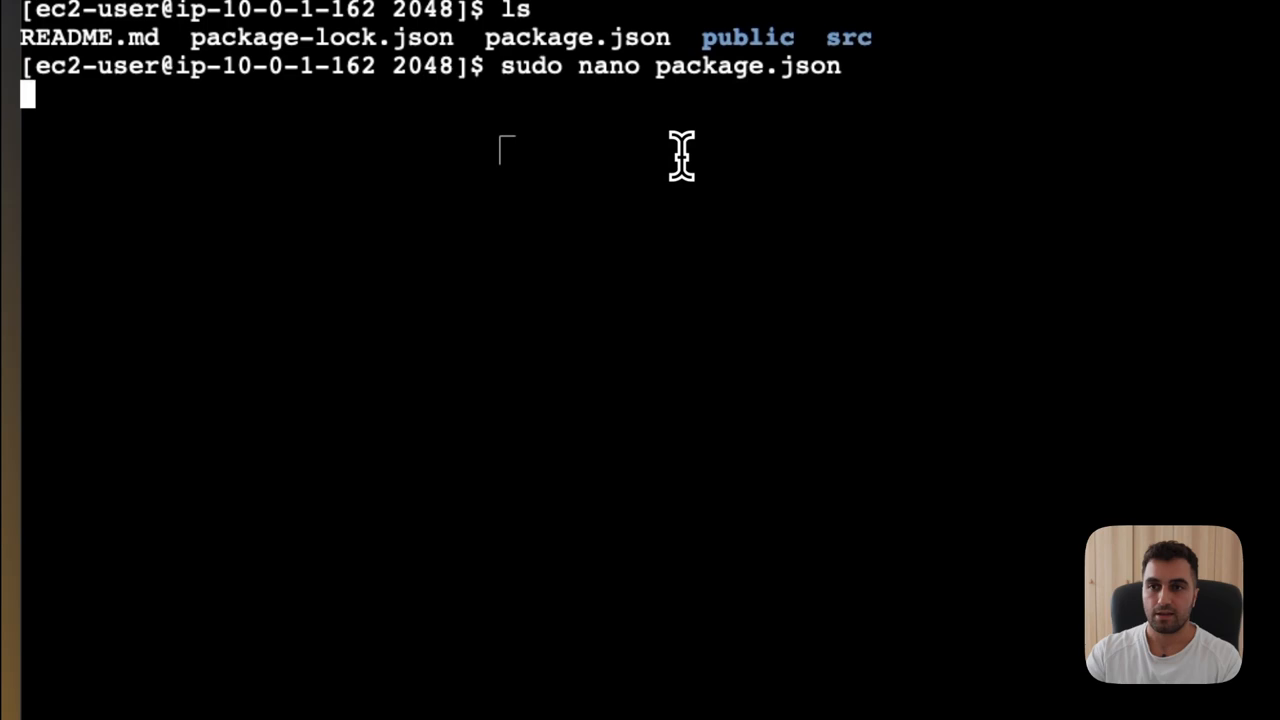
key(Return)
text("homepage":"http://18.193.124.180",)
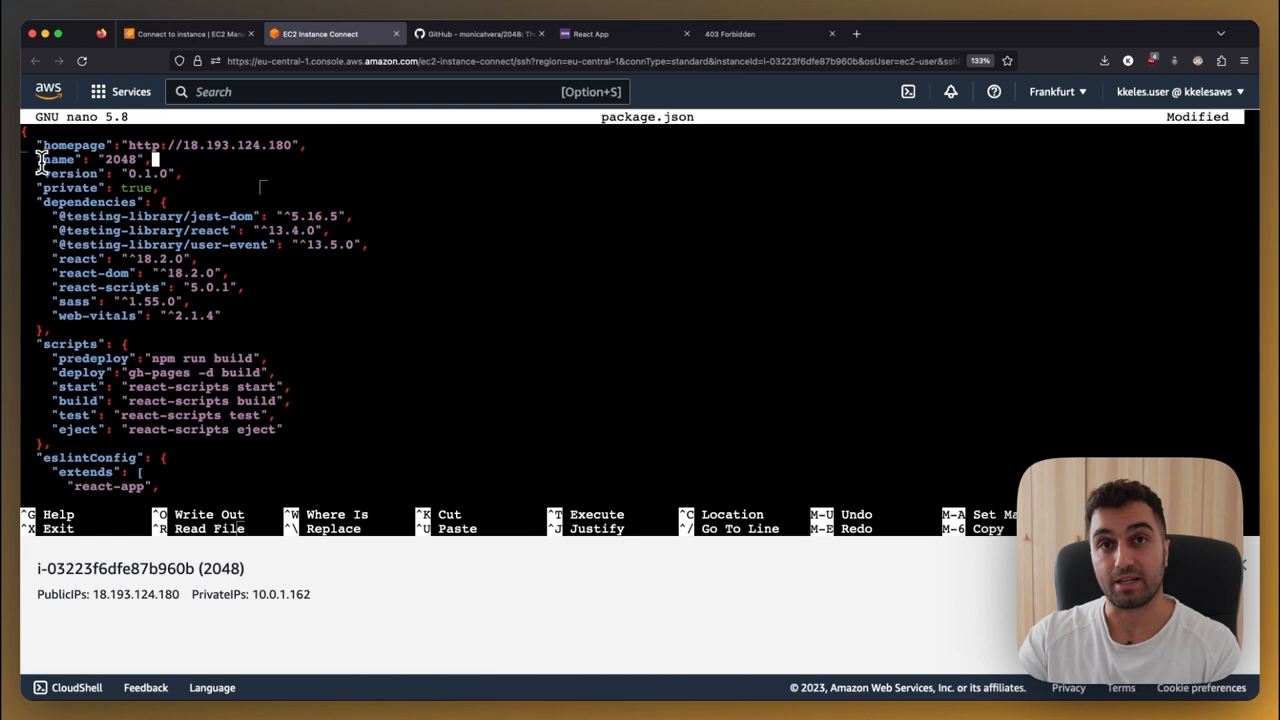
key(ctrl+x)
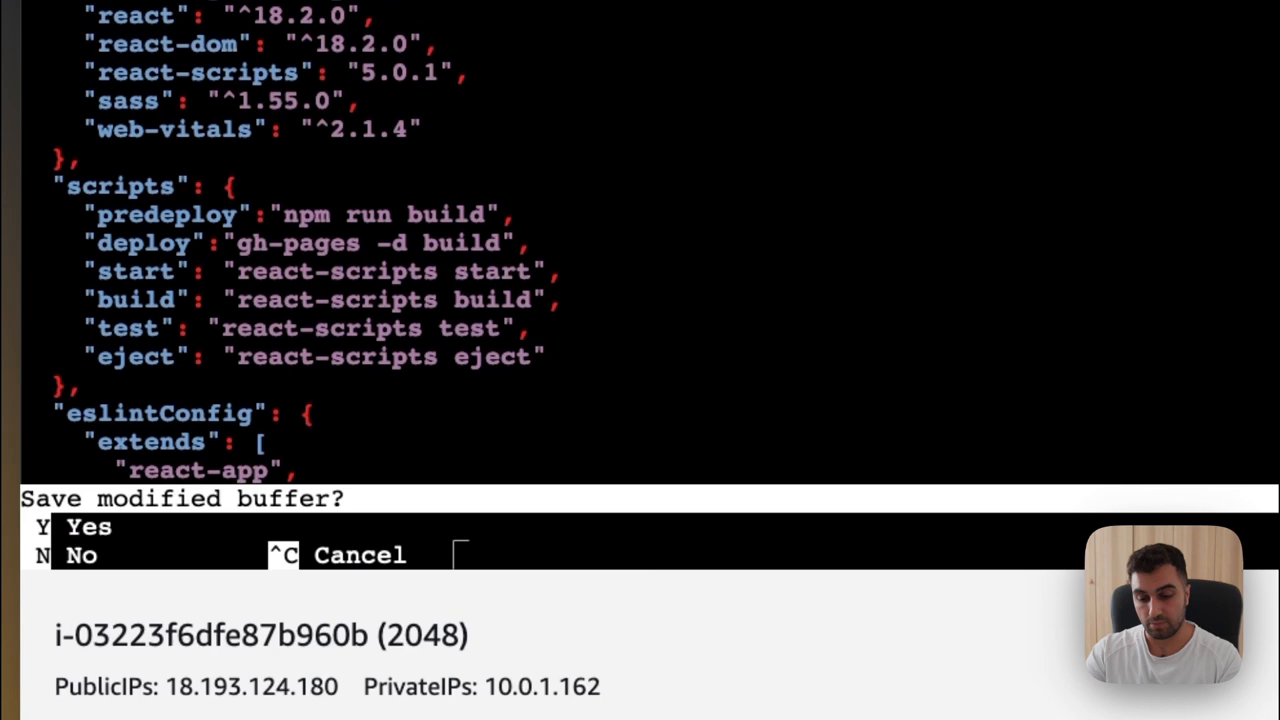
Confirm saving package.json with Y before running sudo npm install.
key(y)
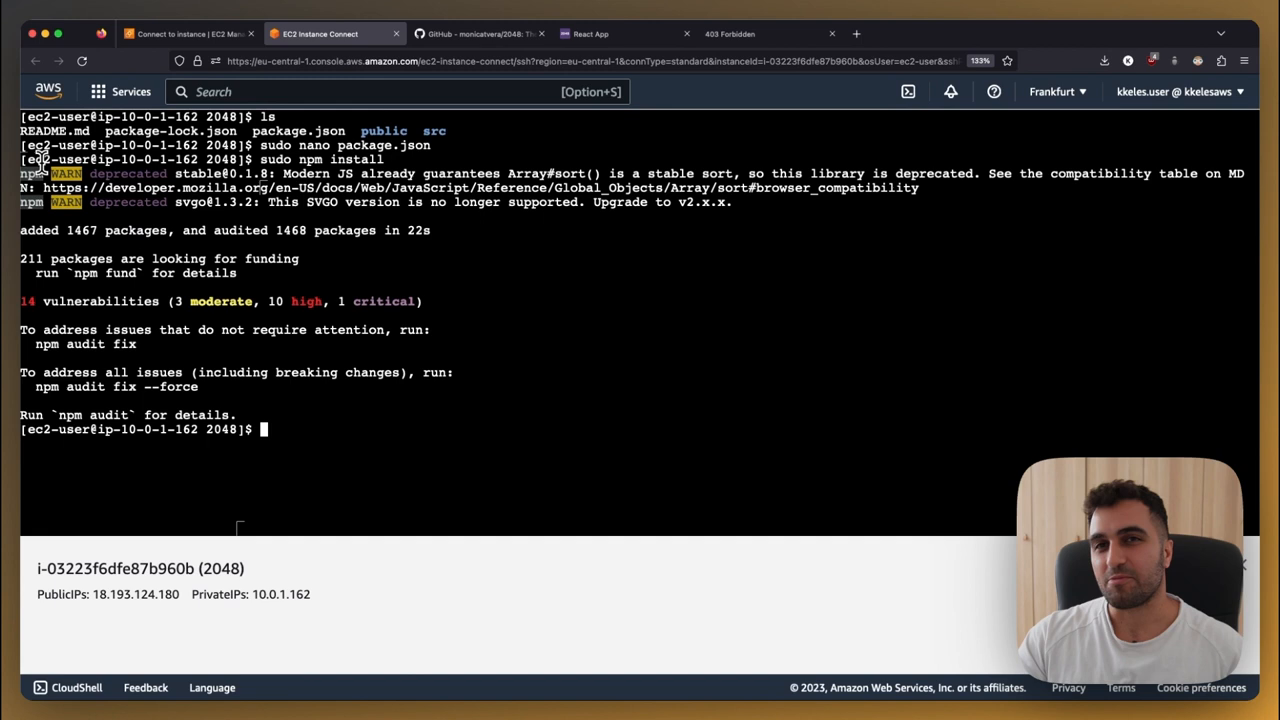
mouse_move(390, 573)
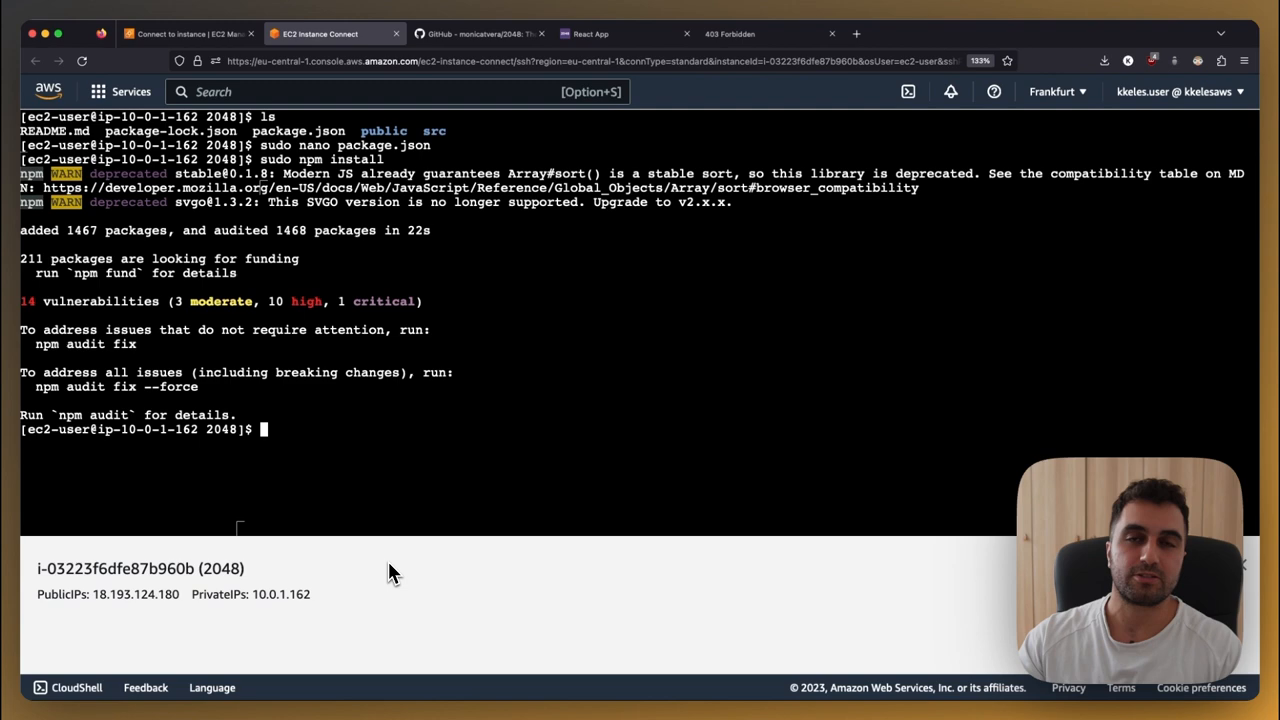
Run sudo npm run build and enter the resulting build folder.
text(sudo npm)
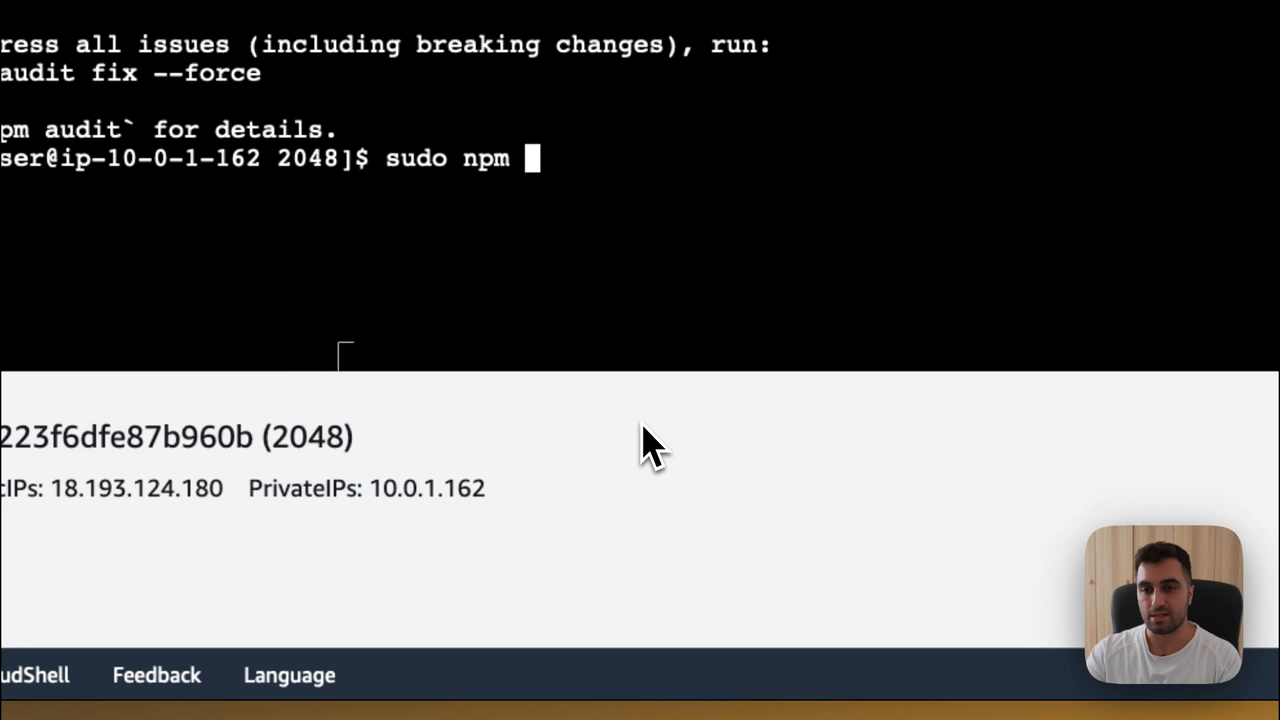
text(run build)
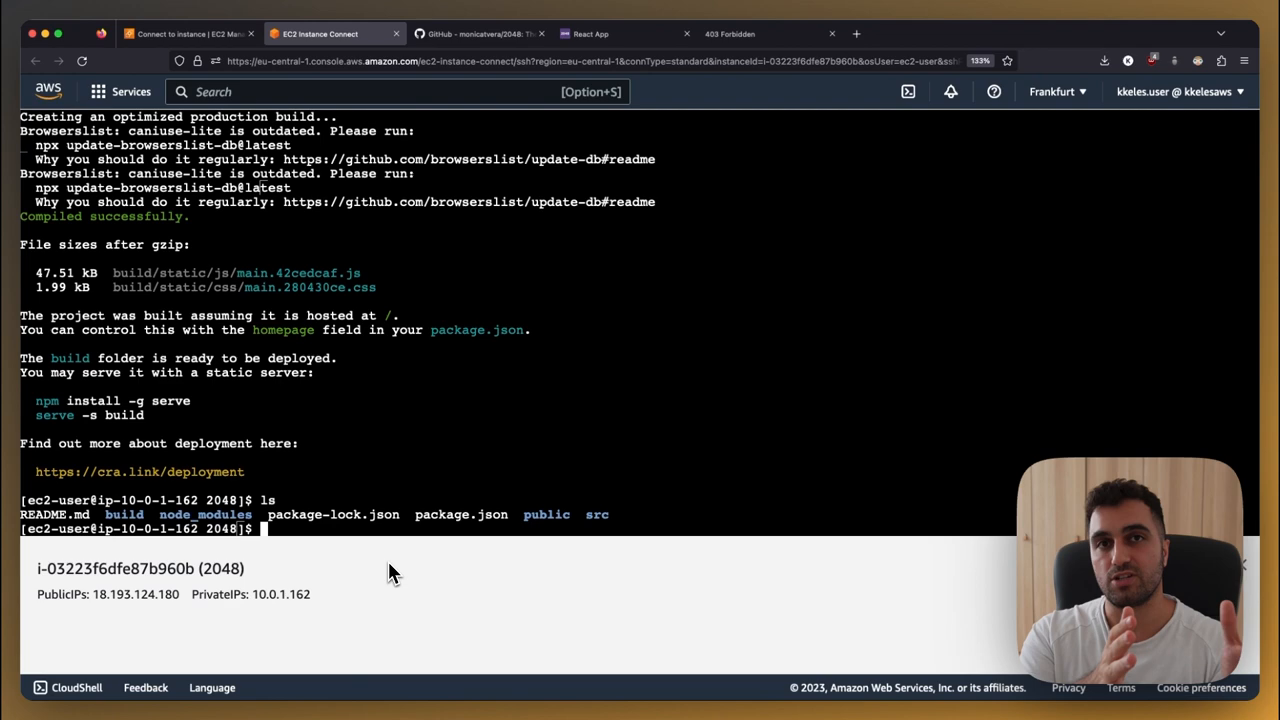
text(cd build)
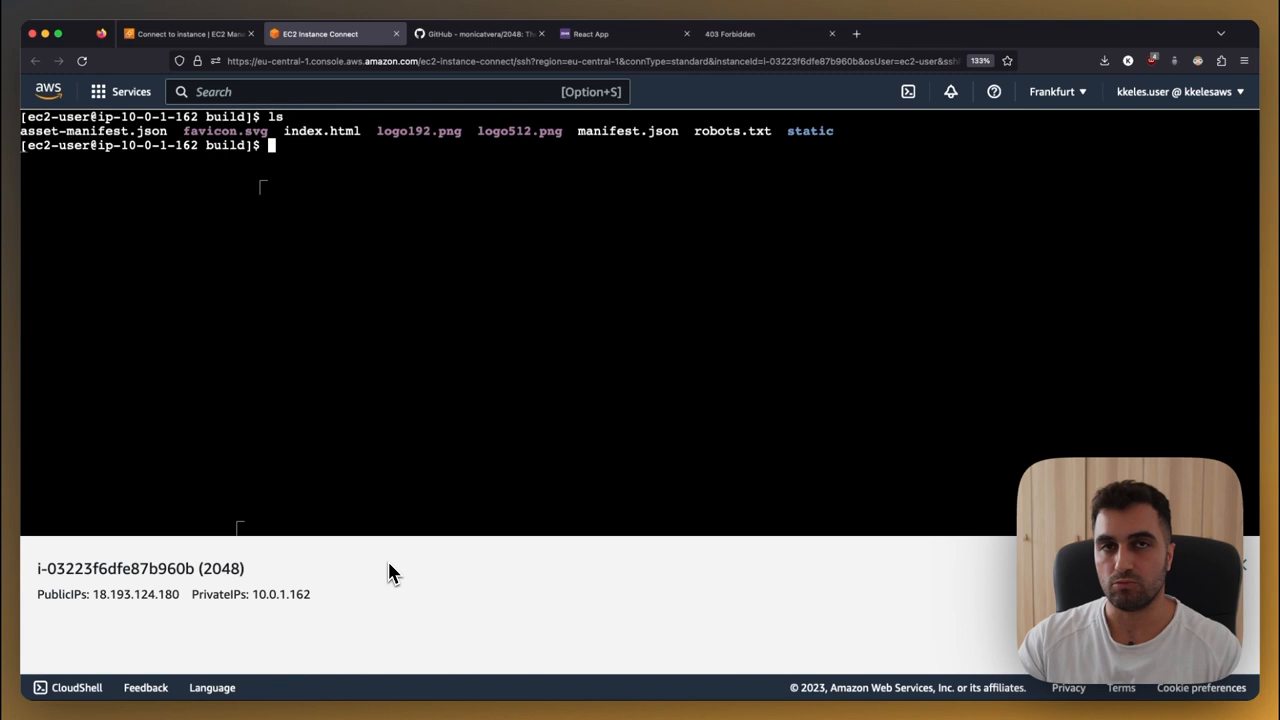
Move the build output up into nginx's html web root and list its contents.
text(sudo mv * ../..)
text(cd ..)
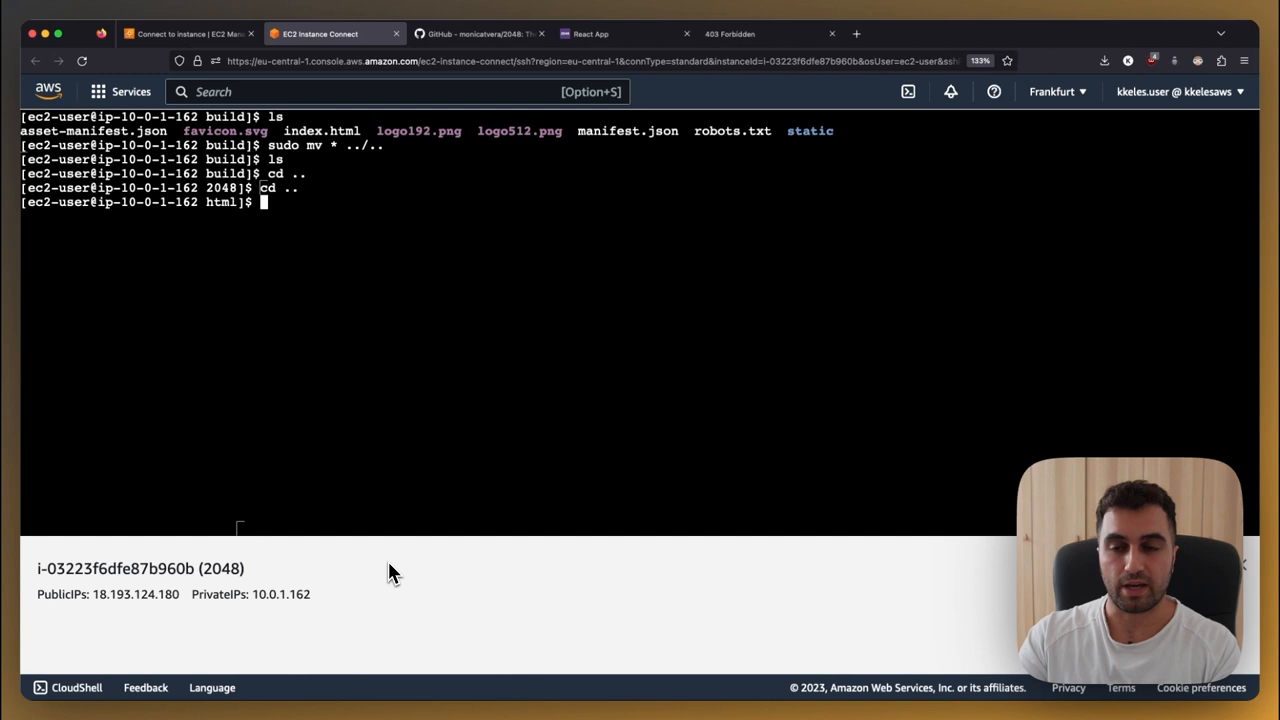
key(Return)
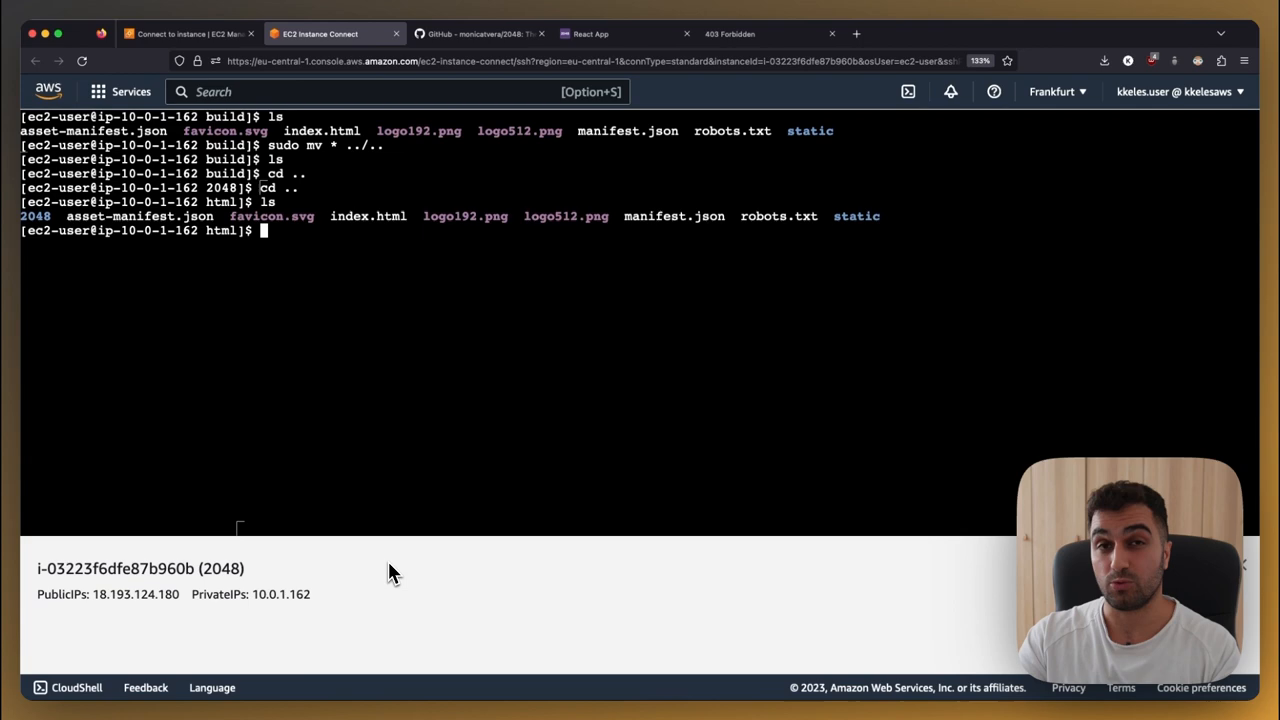
Remove the leftover 2048 project folder from the html directory with sudo rm -rf 2048.
text(sudo rm -rf 2048)
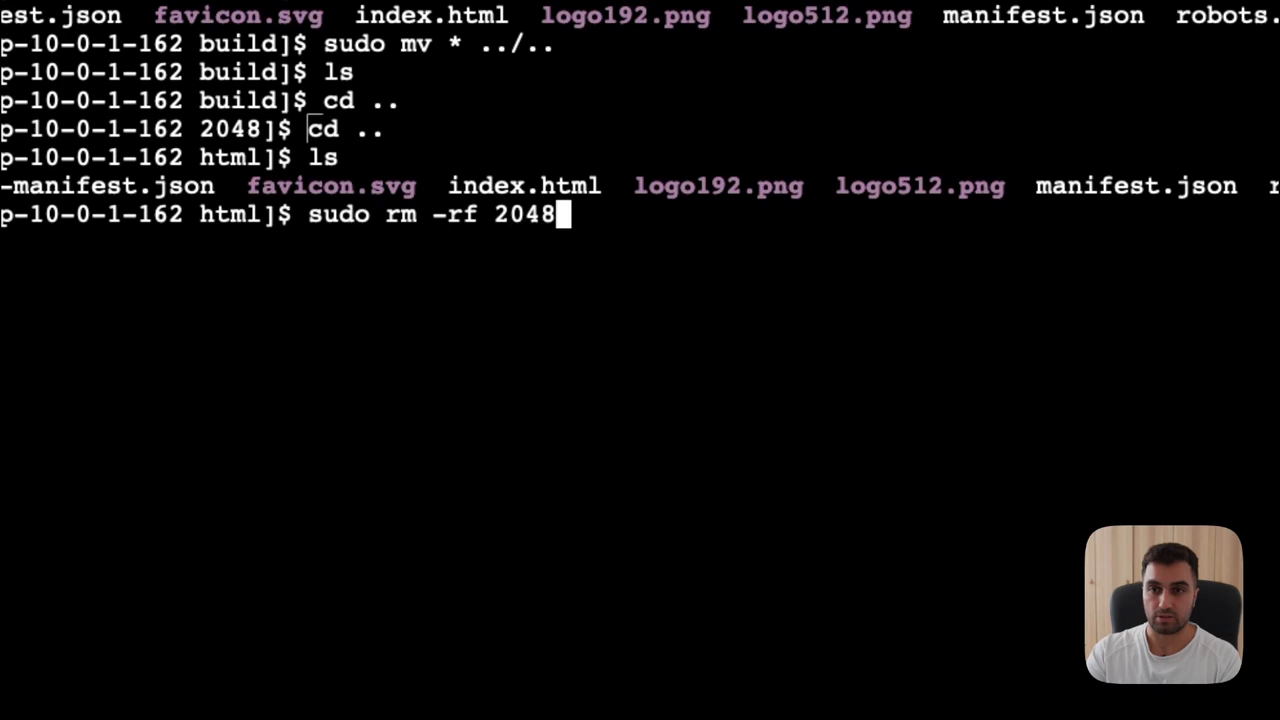
key(Return)
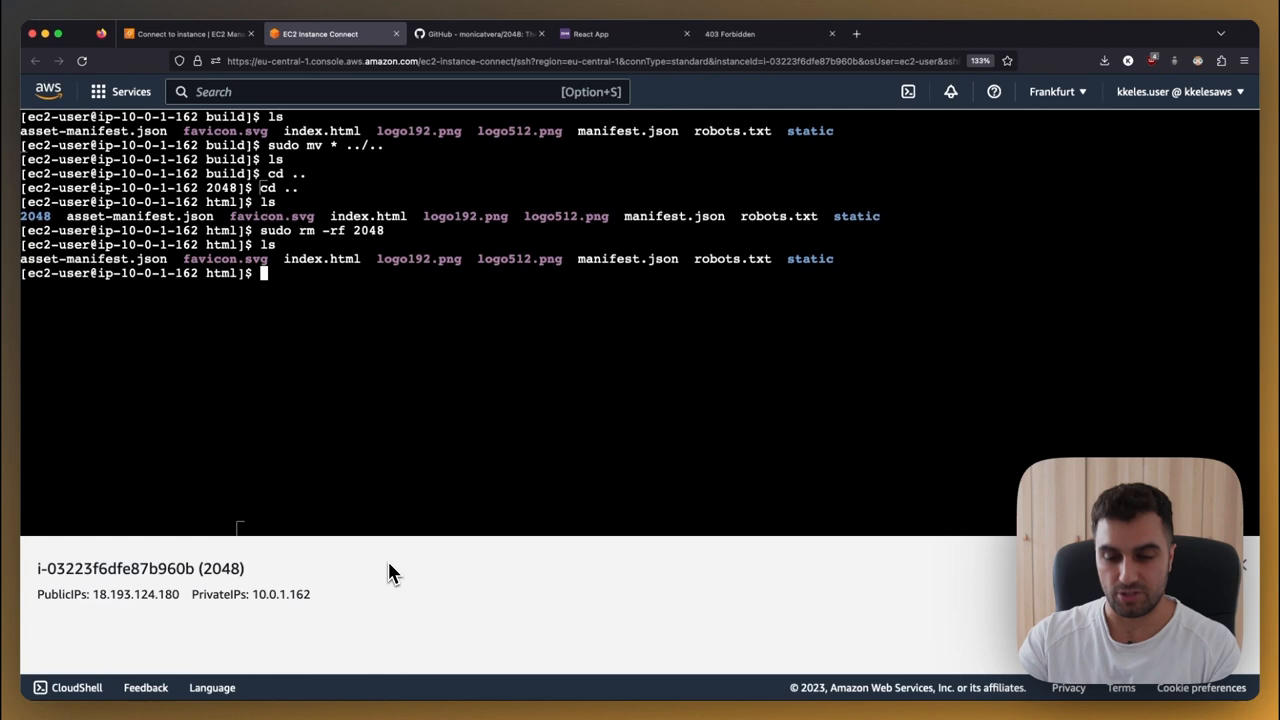
text(sudo systemctl)
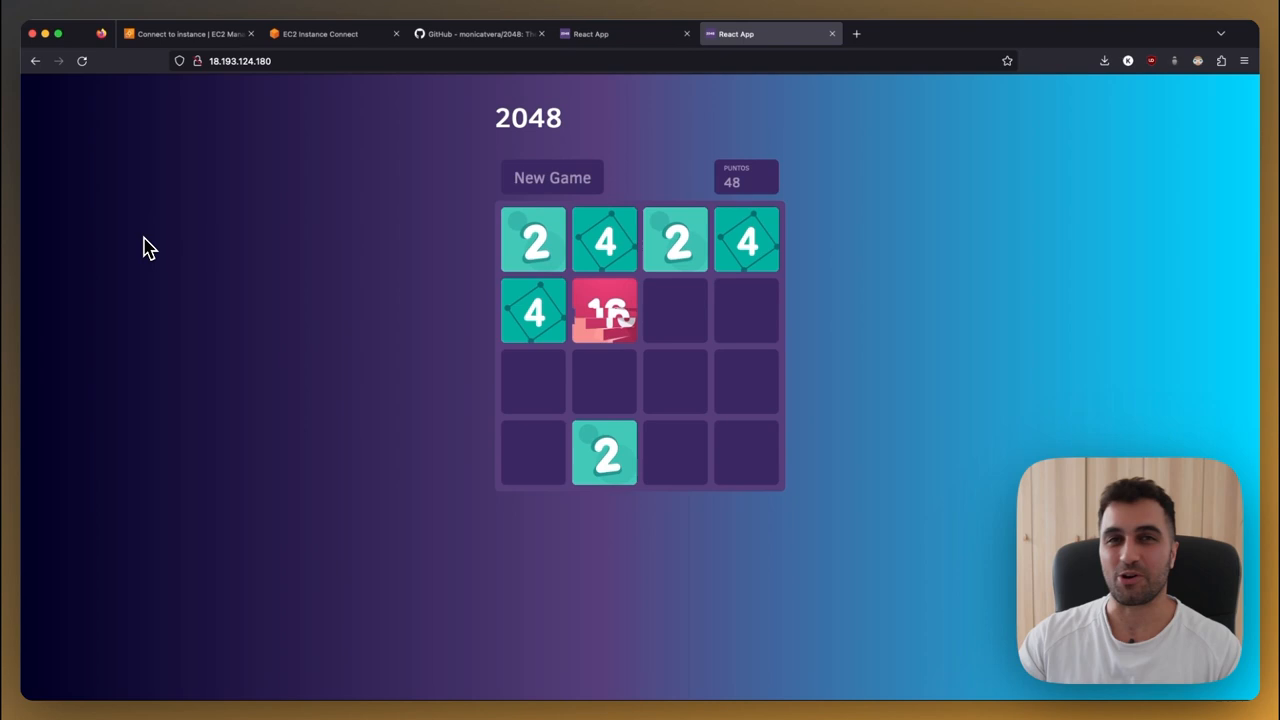
Slide the tiles down in the 2048 game served at the instance's public IP.
key(Down)
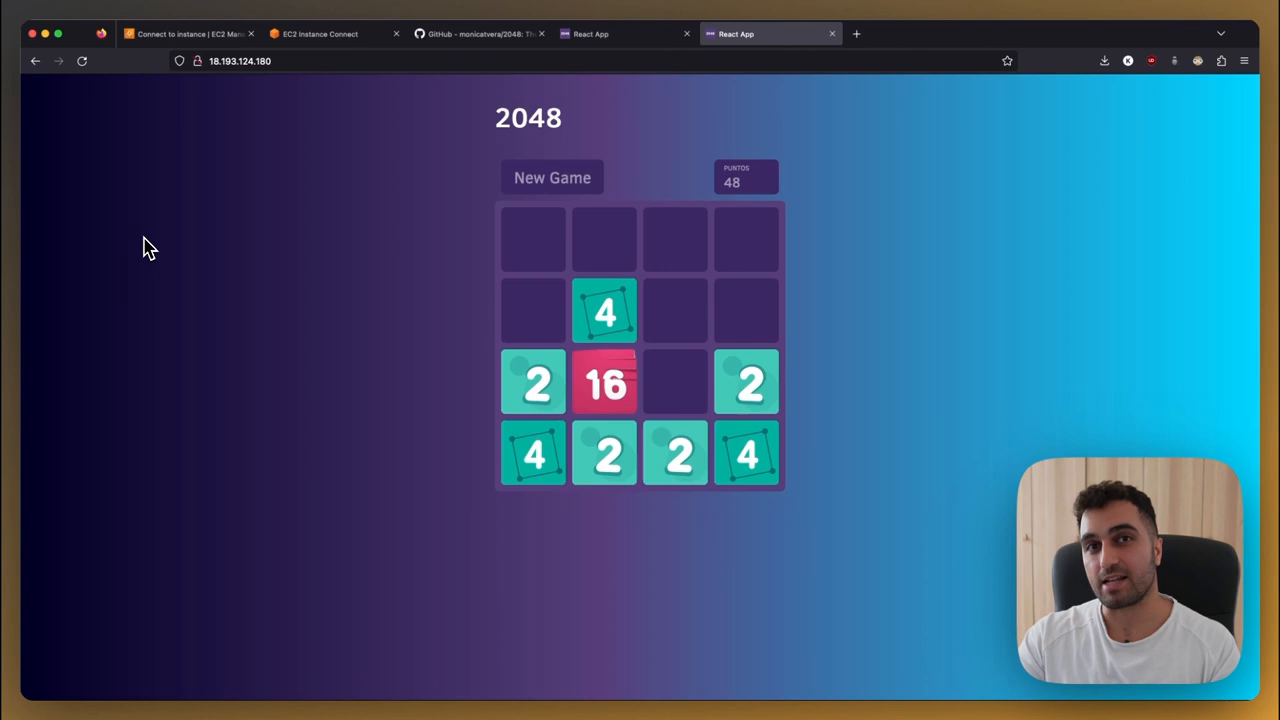